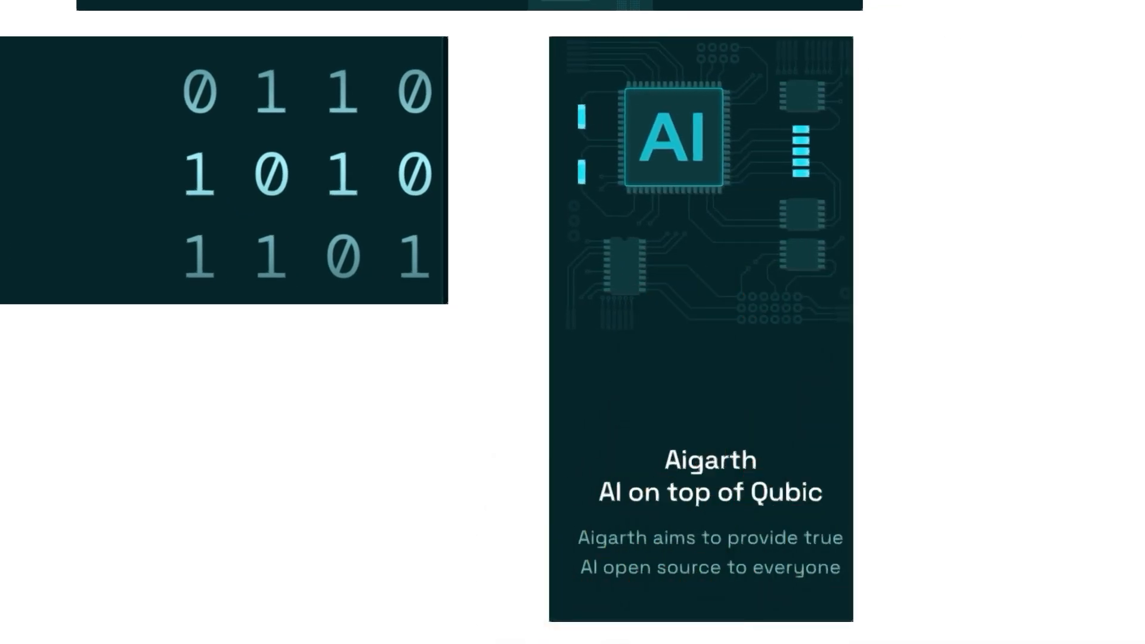
scroll("down", 3)
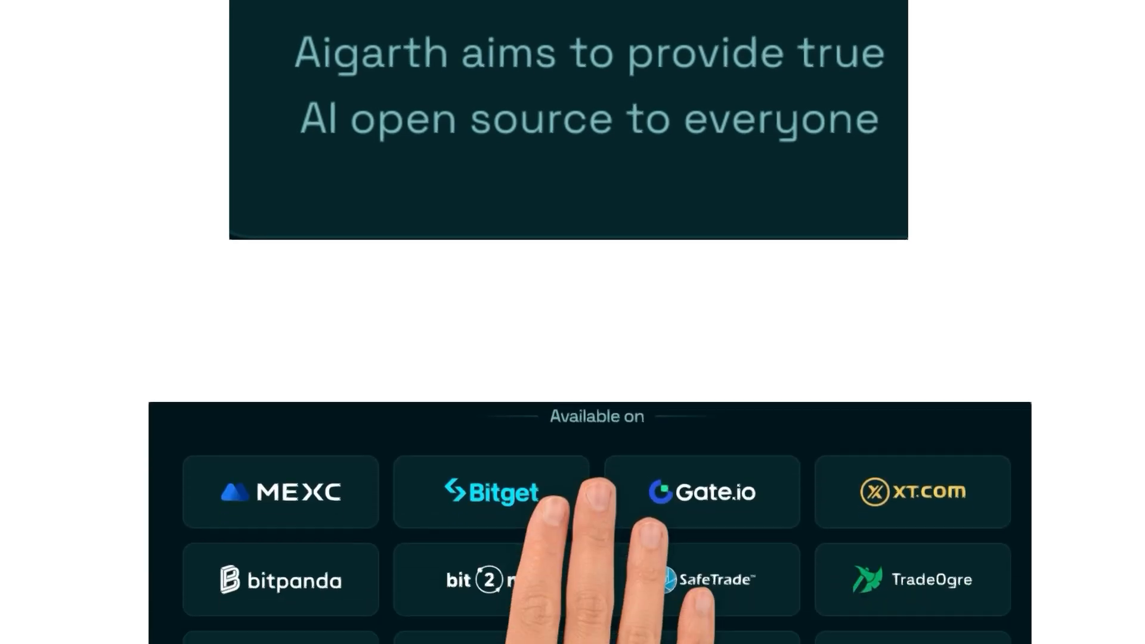